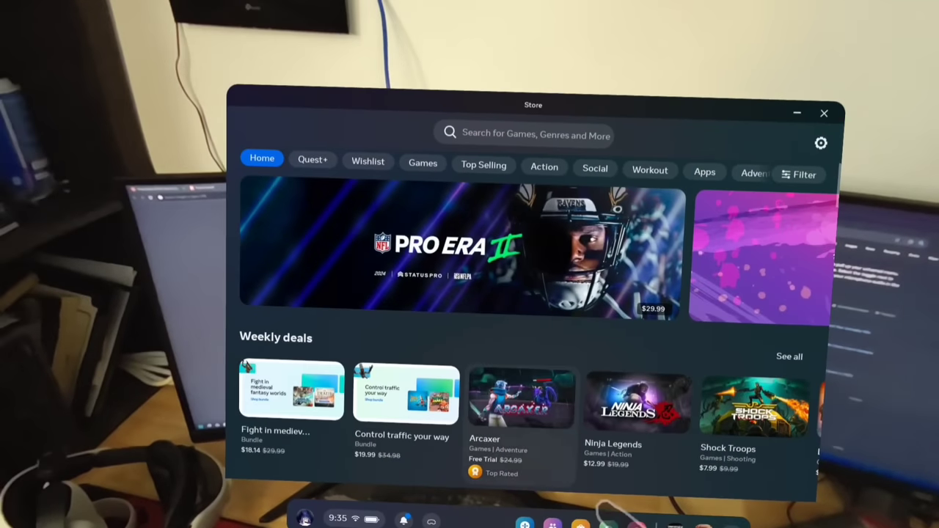
# - Search the Meta Quest Store for 'immersed' and view the already-purchased Immersed app
pyautogui.click(524, 134)
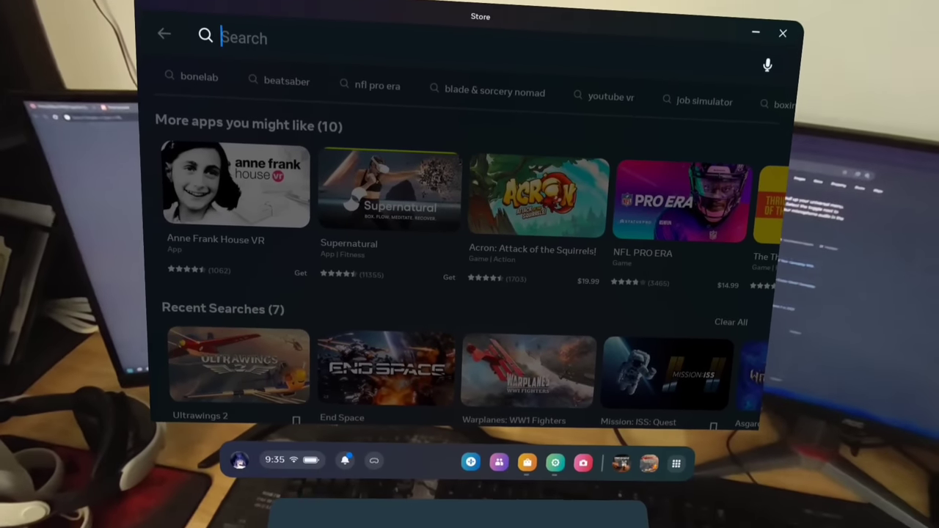
pyautogui.write('immersed')
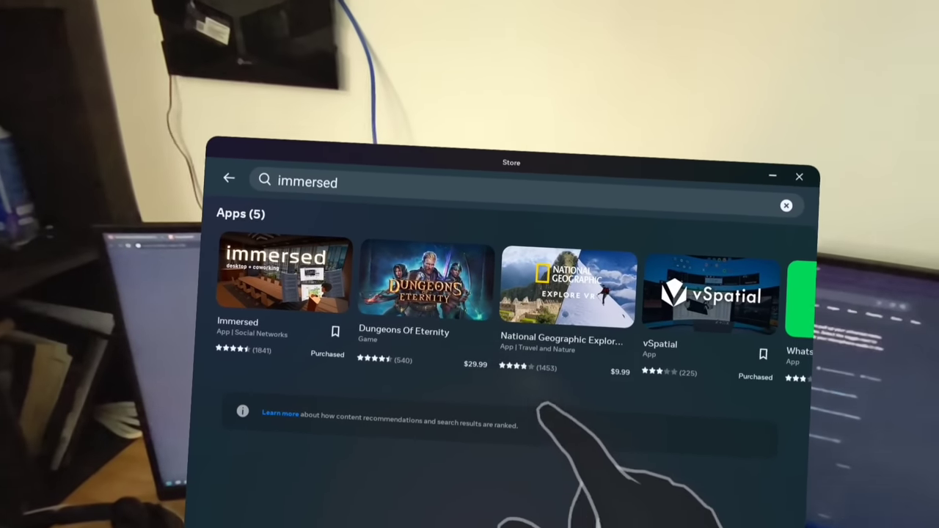
pyautogui.click(285, 275)
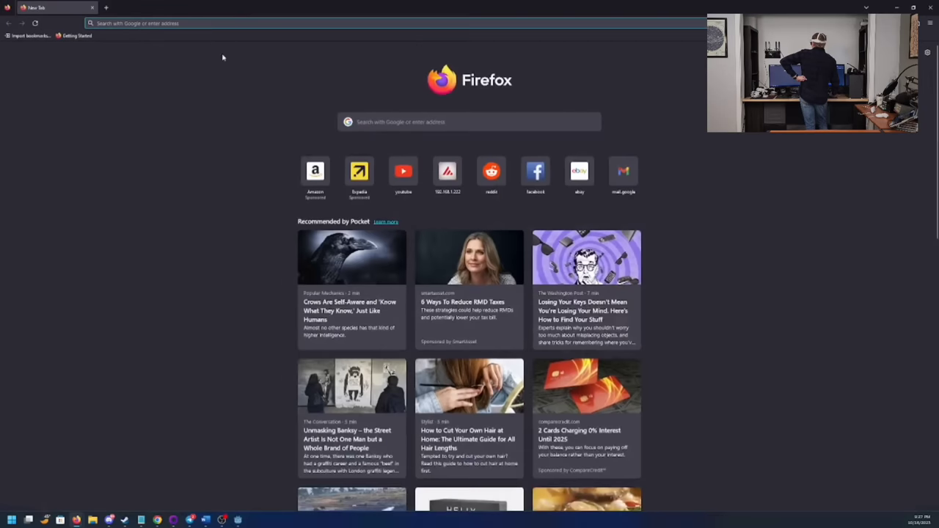
# - Download the Immersed Windows desktop agent from immersed.com and run its installer
pyautogui.write('immersed.com')
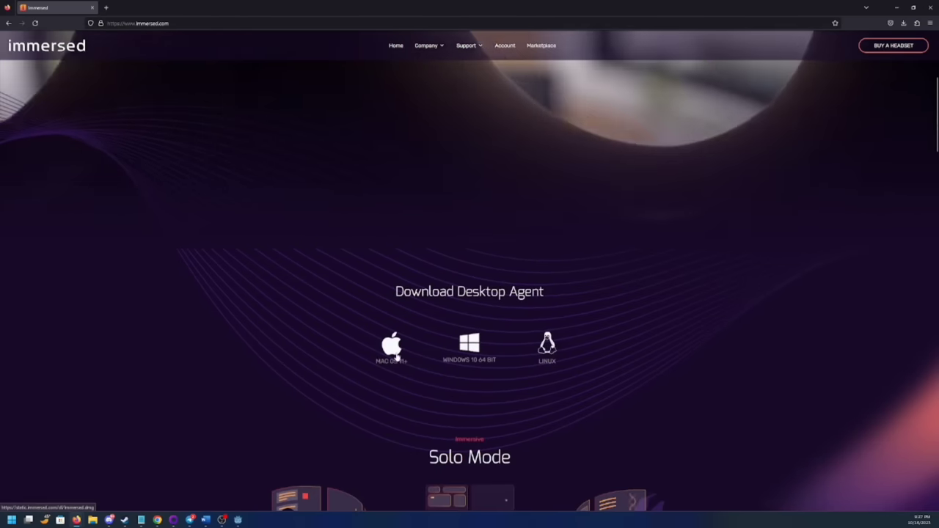
pyautogui.scroll(-3)
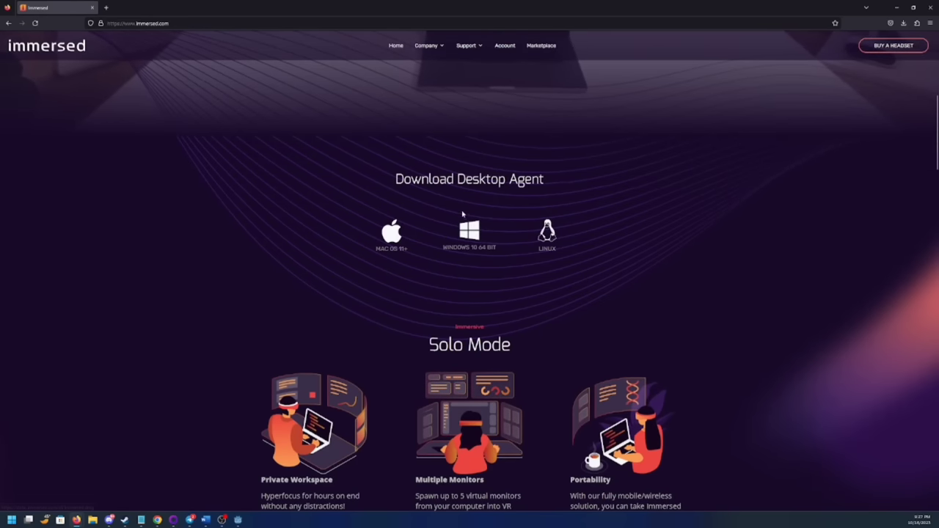
pyautogui.rightClick(469, 231)
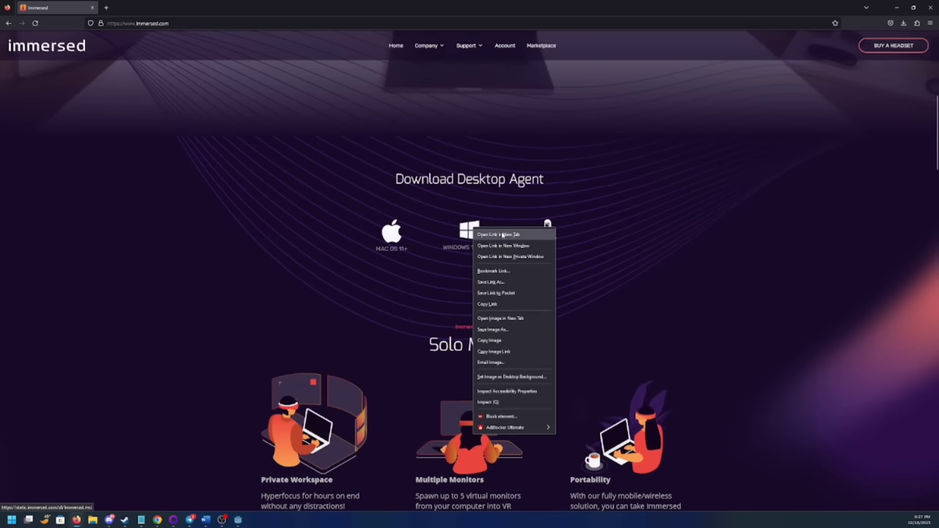
pyautogui.click(499, 234)
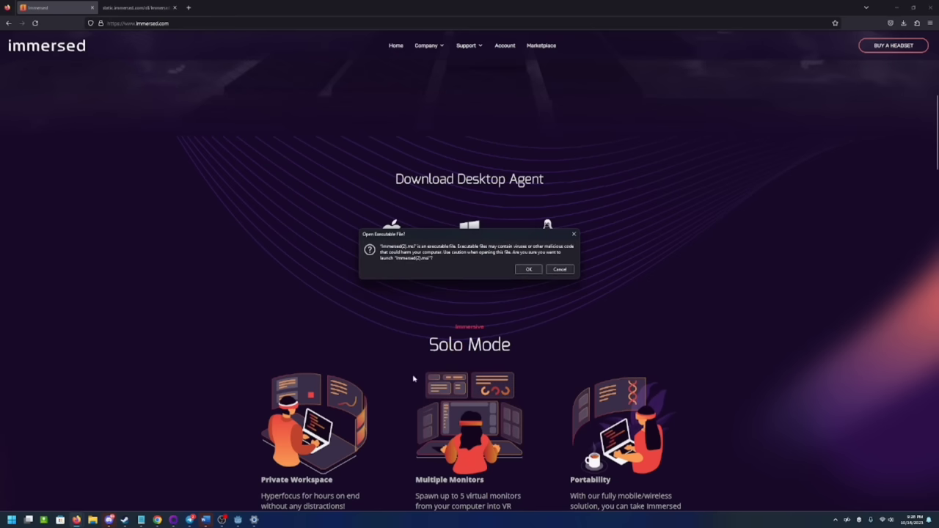
pyautogui.click(528, 269)
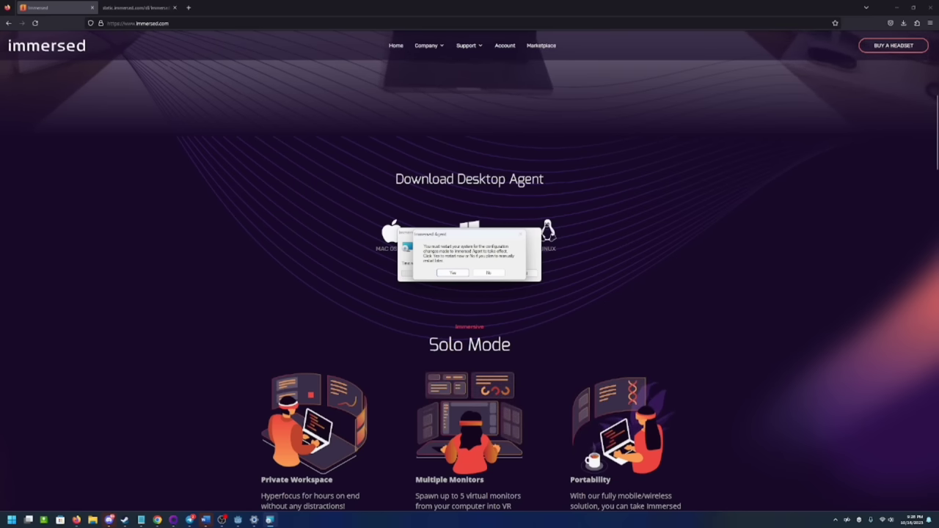
# - Open Immersed Agent's Virtual Displays options and request Additional Virtual Displays
pyautogui.click(453, 273)
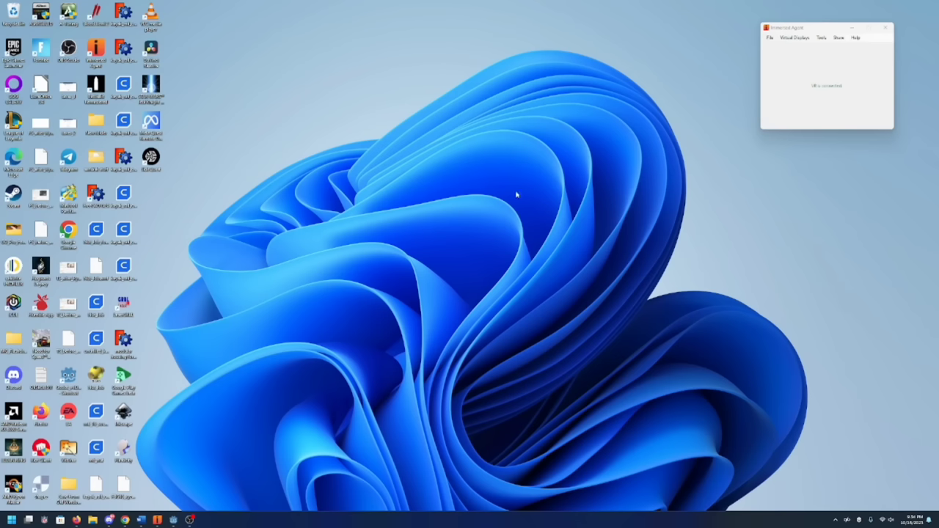
pyautogui.moveTo(831, 52)
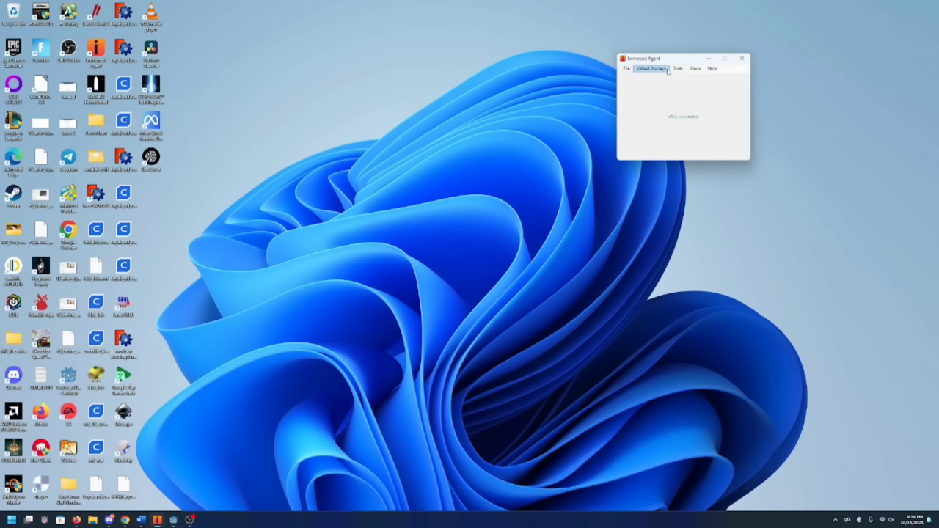
pyautogui.click(11, 520)
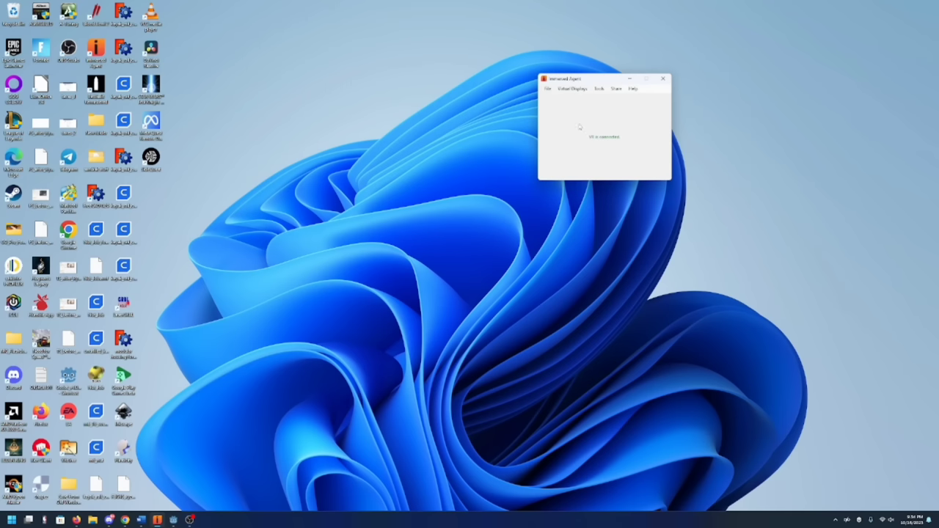
pyautogui.moveTo(605, 133)
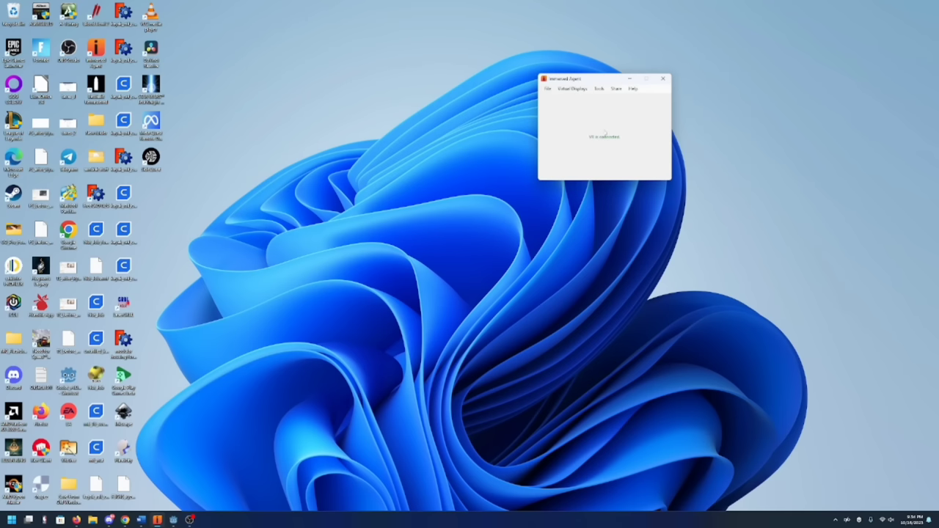
pyautogui.moveTo(574, 124)
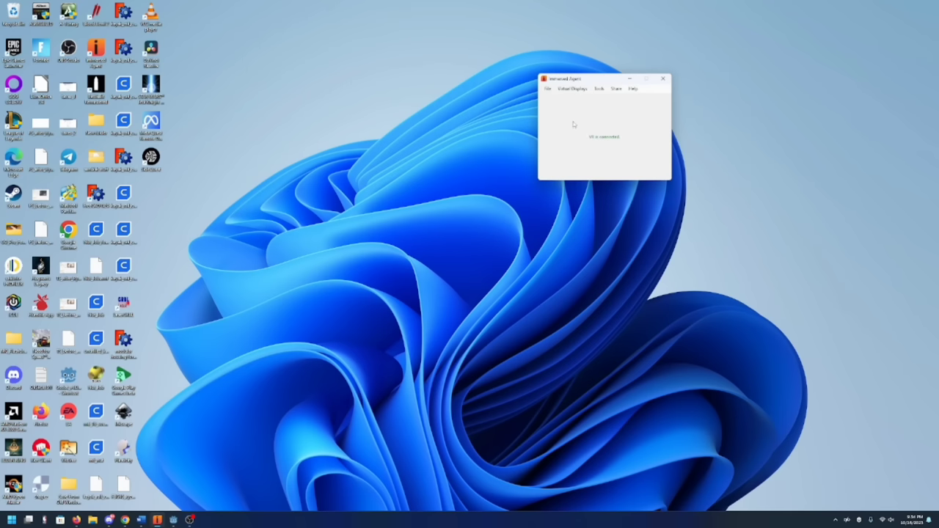
pyautogui.moveTo(661, 110)
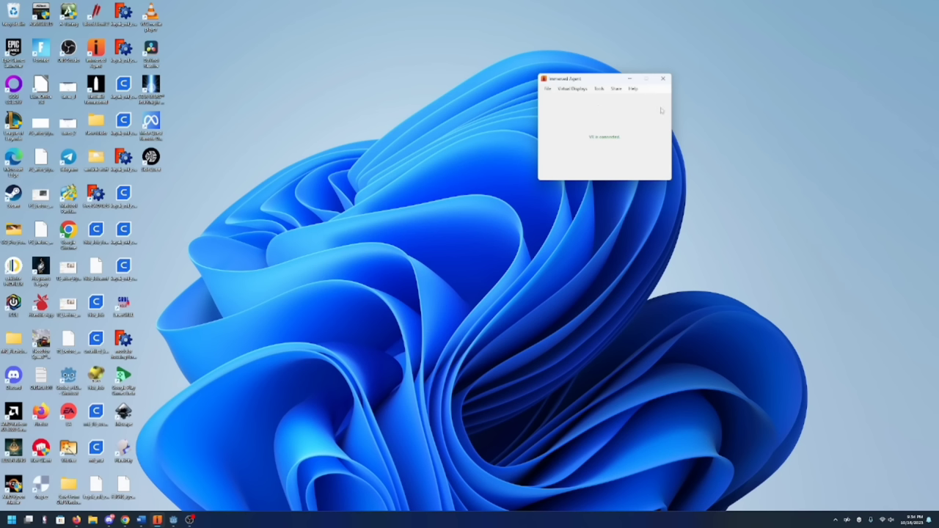
pyautogui.moveTo(574, 97)
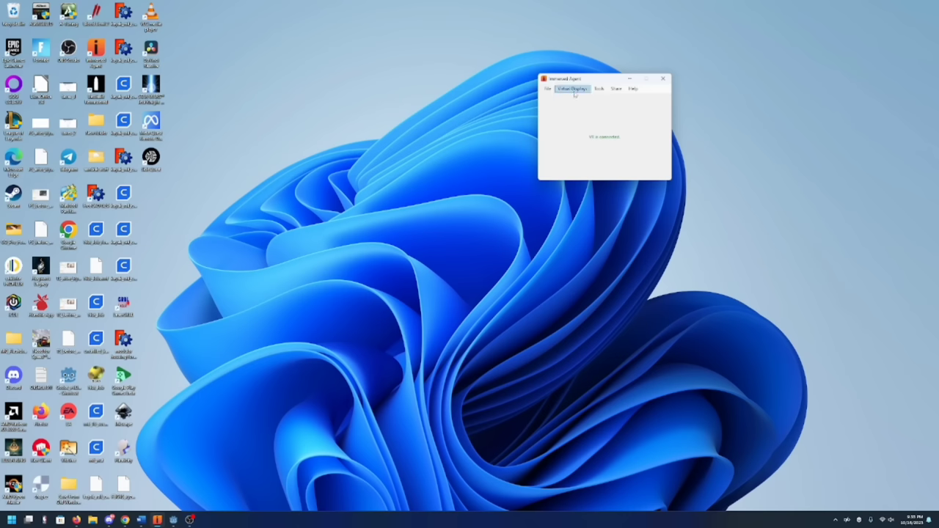
pyautogui.click(573, 89)
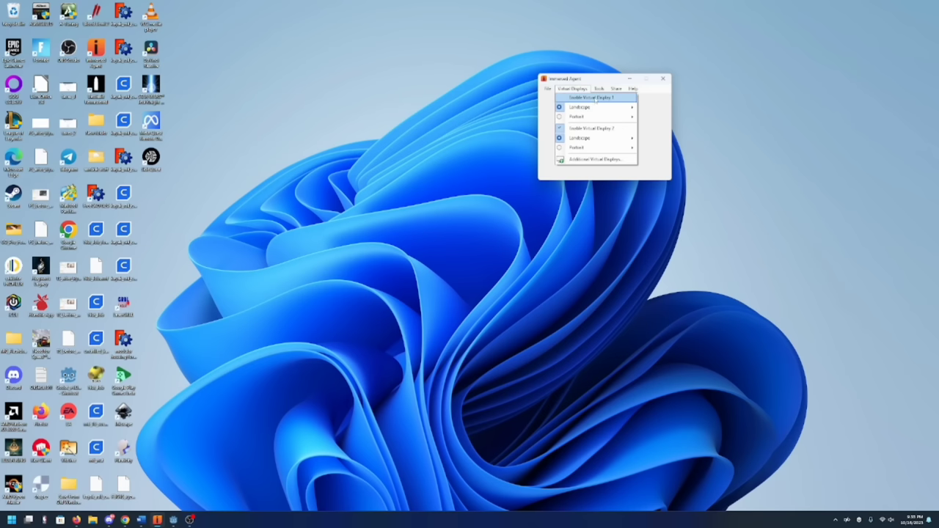
pyautogui.moveTo(595, 116)
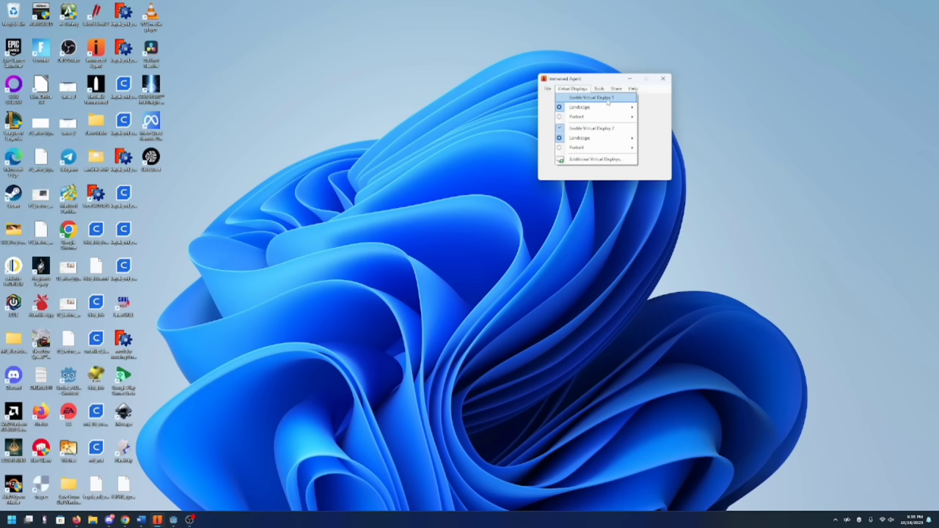
pyautogui.click(596, 98)
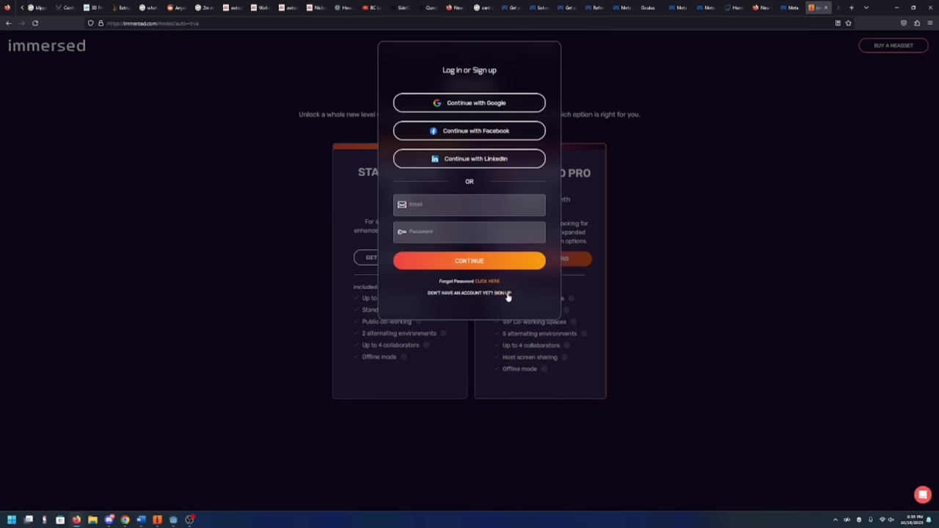
pyautogui.moveTo(500, 299)
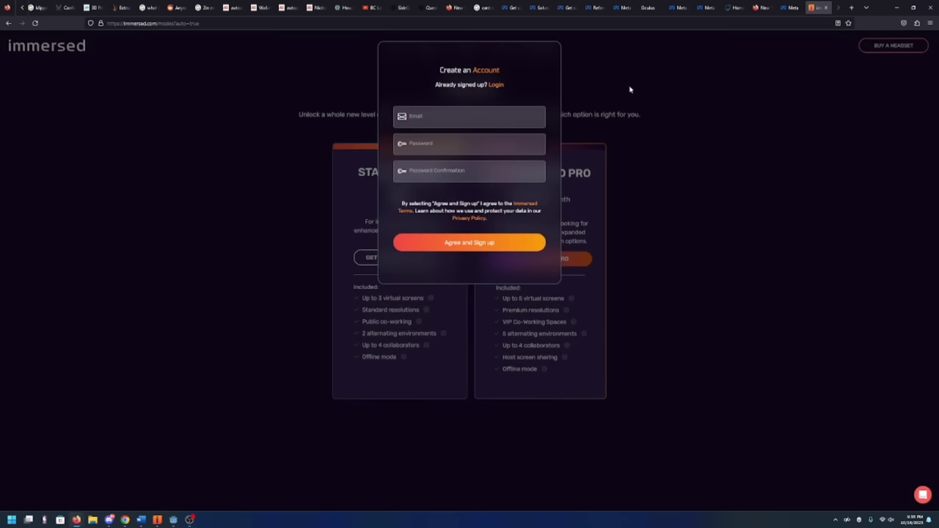
# - Close the sign-up form and scroll down the Immersed homepage to reach Pricing
pyautogui.click(630, 90)
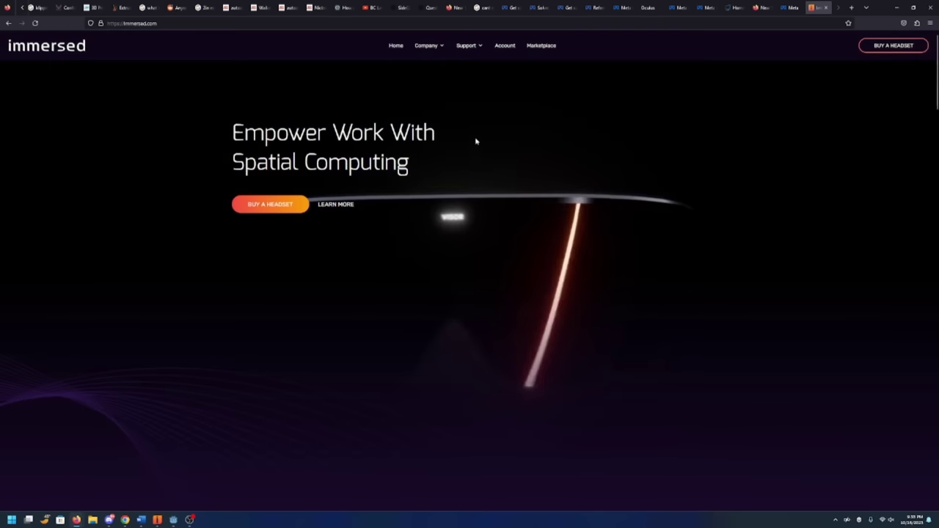
pyautogui.scroll(-3)
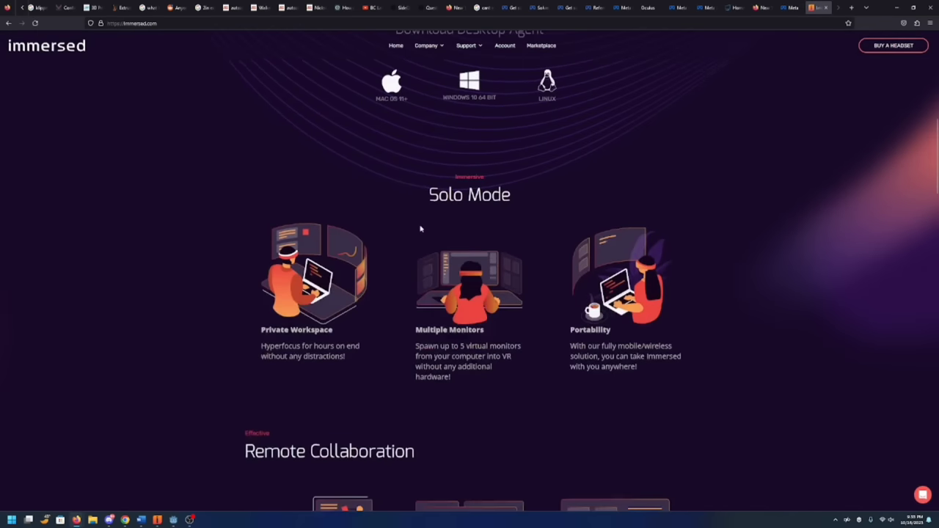
pyautogui.scroll(-3)
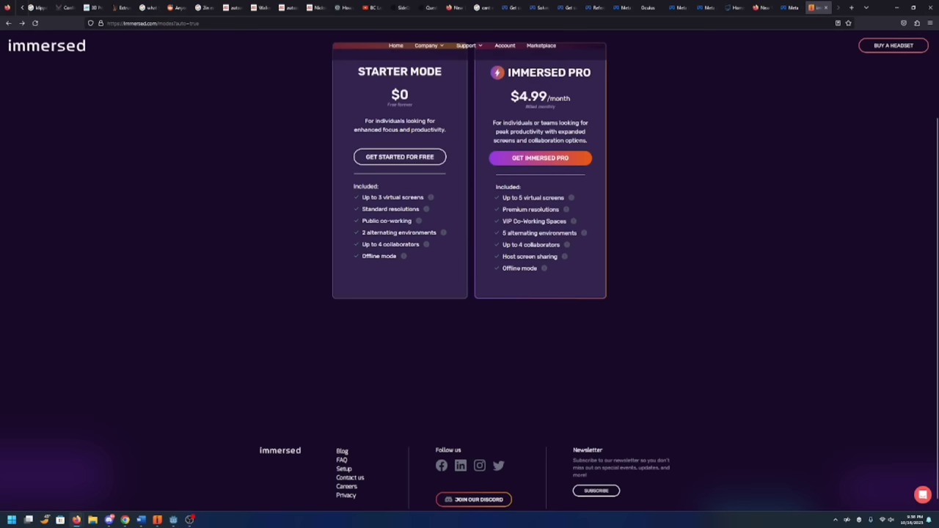
pyautogui.scroll(-3)
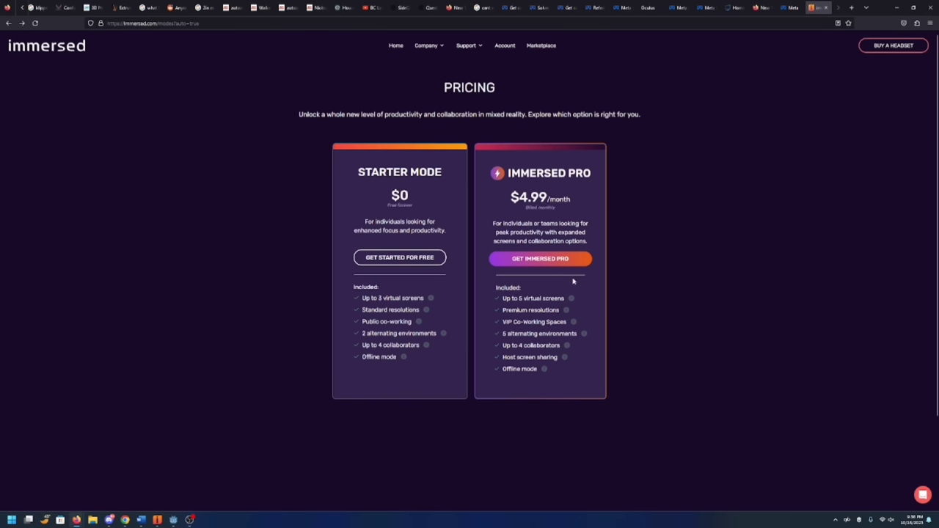
pyautogui.scroll(-3)
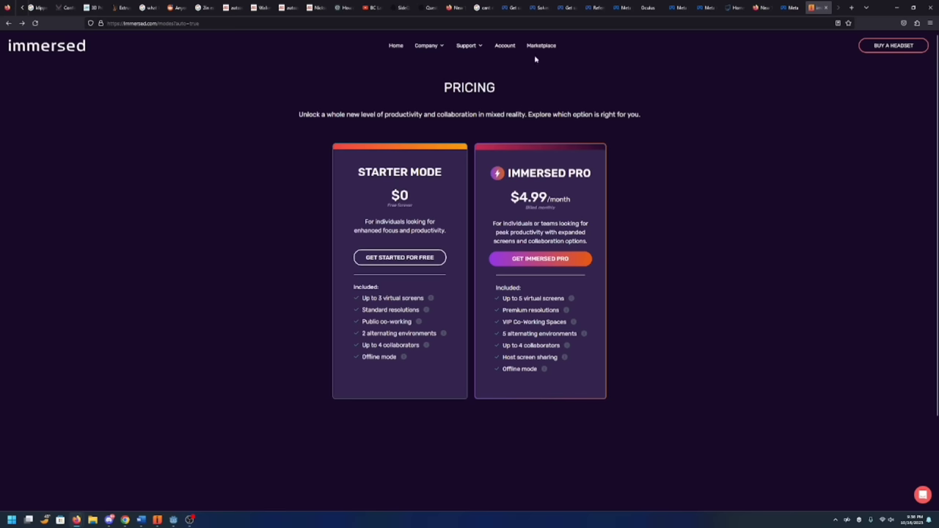
pyautogui.moveTo(670, 64)
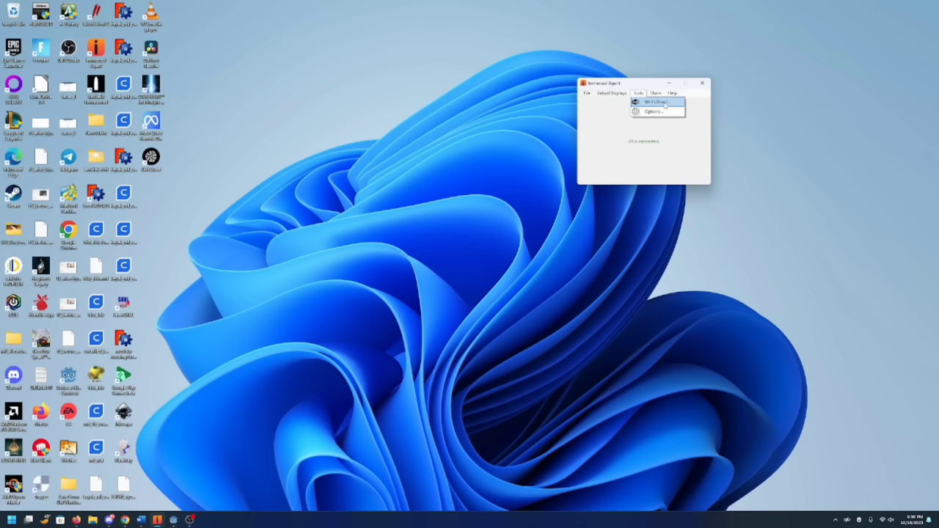
pyautogui.click(611, 94)
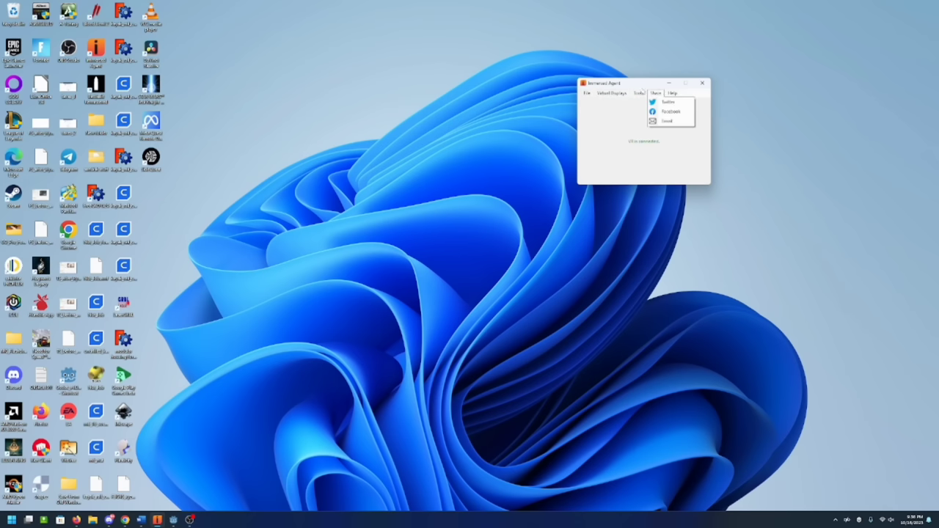
pyautogui.click(638, 93)
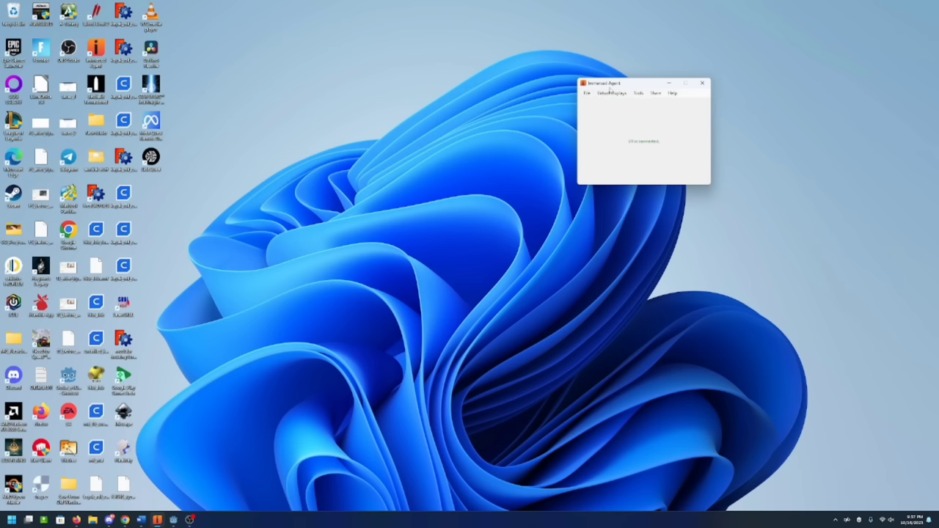
pyautogui.click(611, 93)
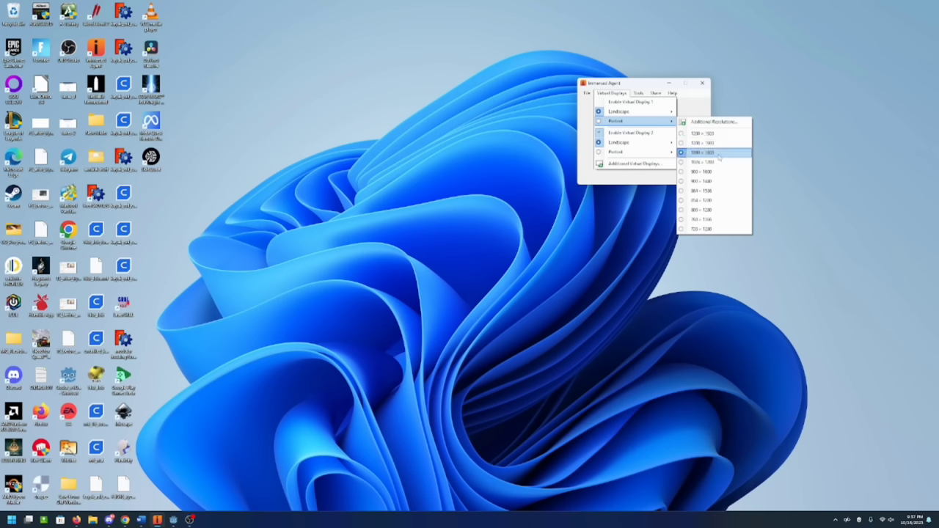
pyautogui.click(713, 152)
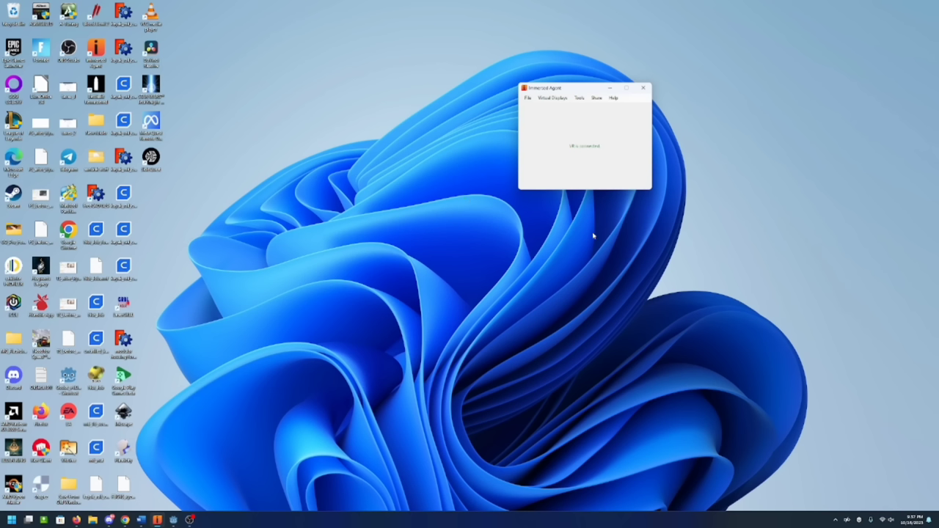
pyautogui.moveTo(630, 198)
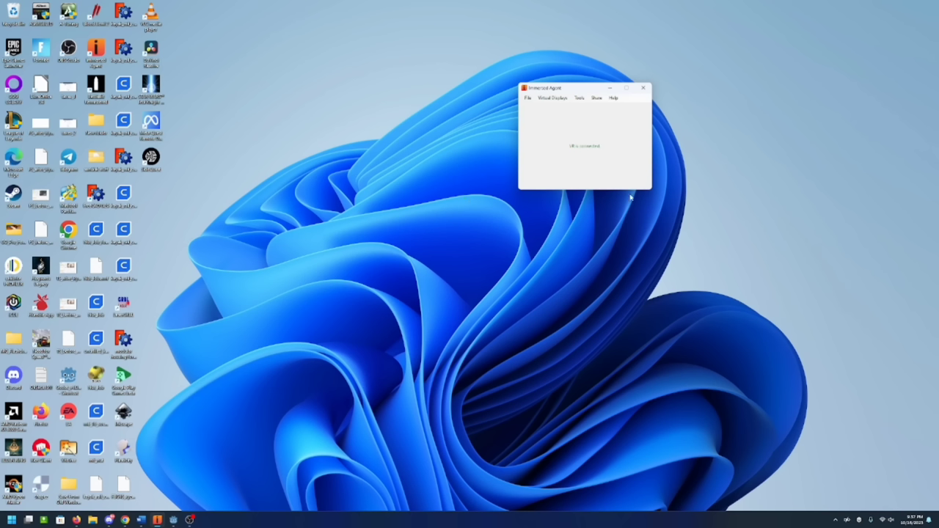
pyautogui.moveTo(633, 198)
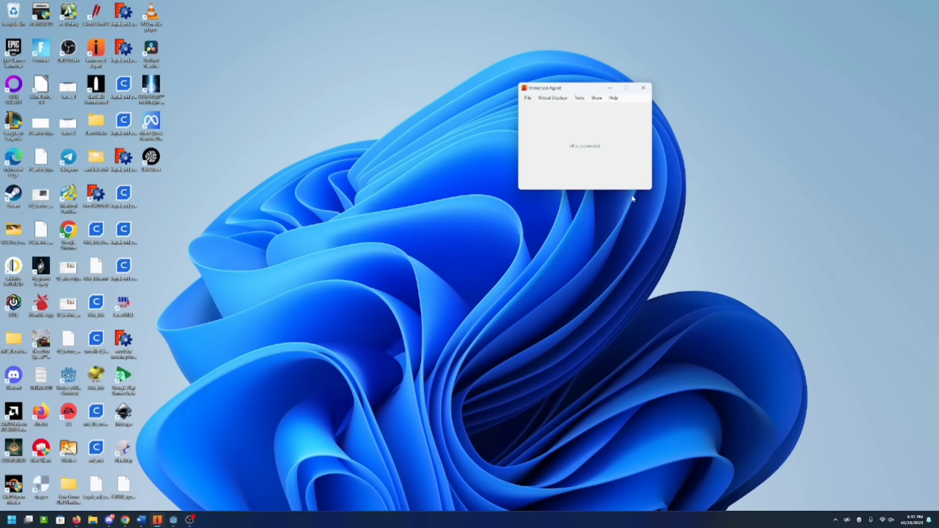
pyautogui.moveTo(624, 183)
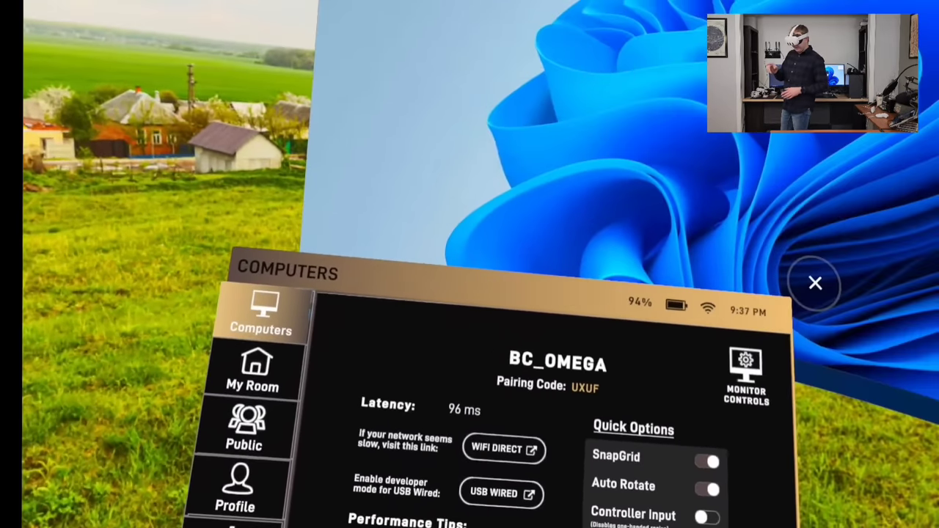
# - Enlarge the mirrored Windows desktop into a curved screen via Monitor Controls
pyautogui.click(746, 365)
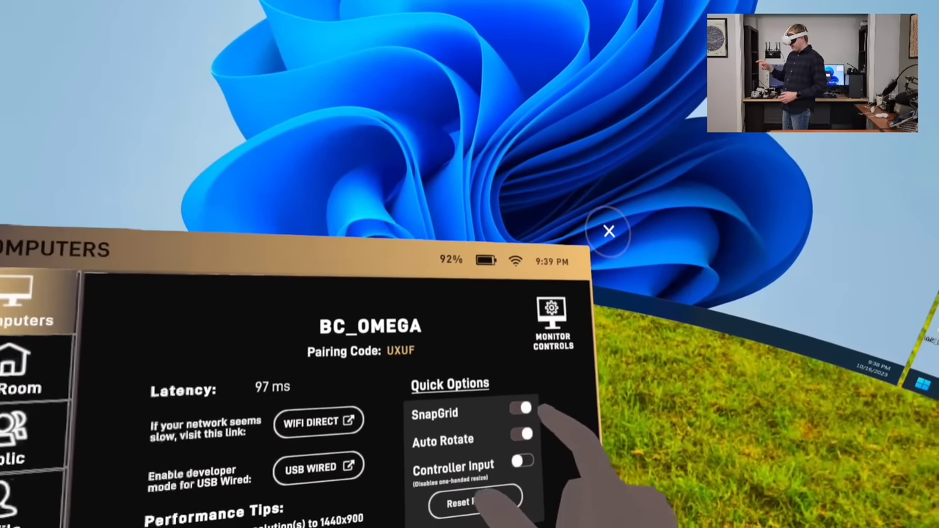
# - Toggle the SnapGrid, Auto Rotate and Controller Input Quick Options
pyautogui.click(609, 230)
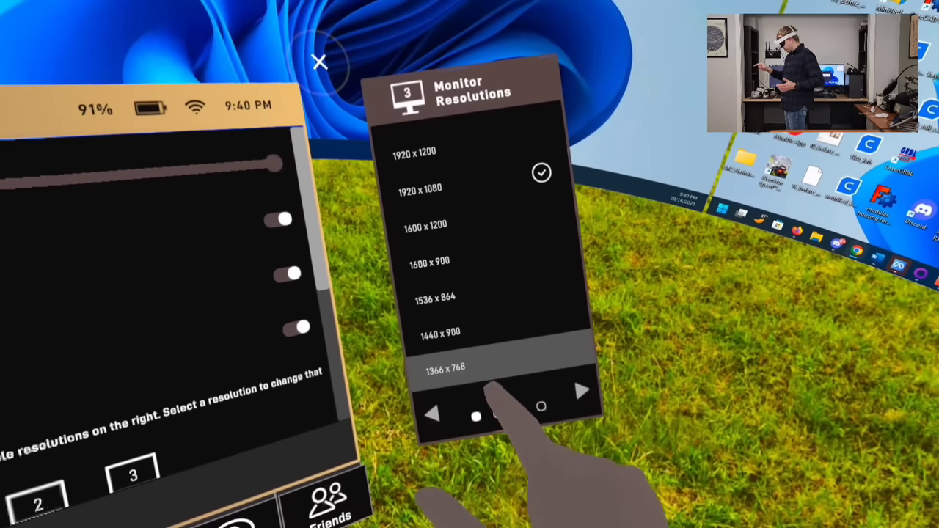
# - Page through the Monitor Resolutions list with the arrow buttons
pyautogui.click(582, 392)
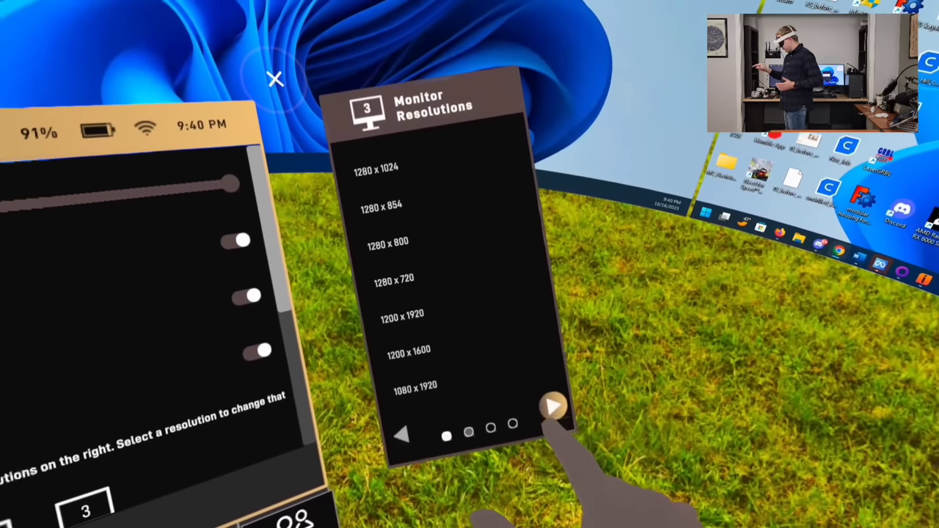
pyautogui.click(553, 406)
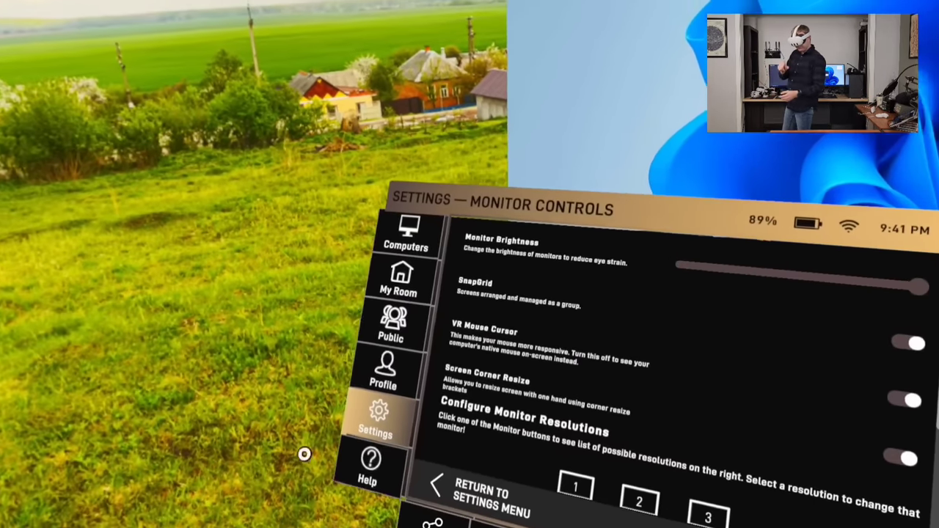
# - Return to the Computers overview, then switch to the My Room tab
pyautogui.click(406, 234)
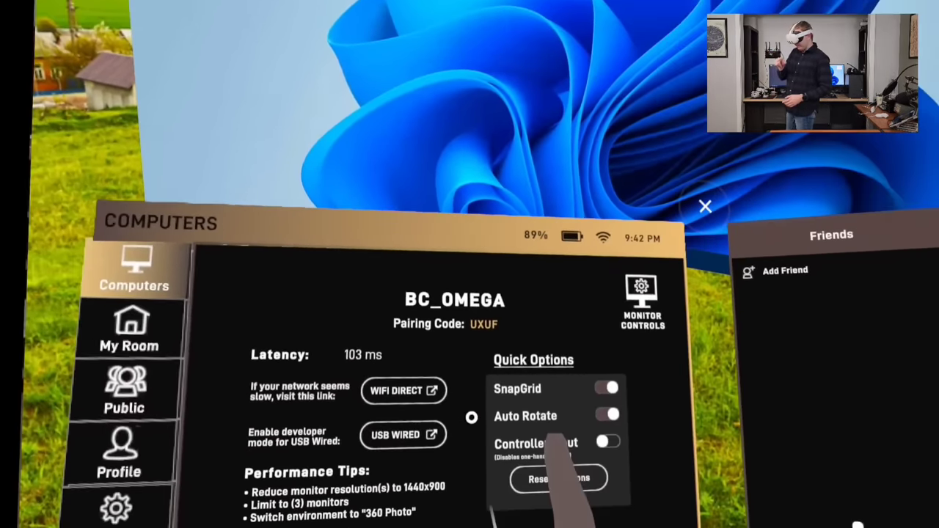
pyautogui.click(130, 327)
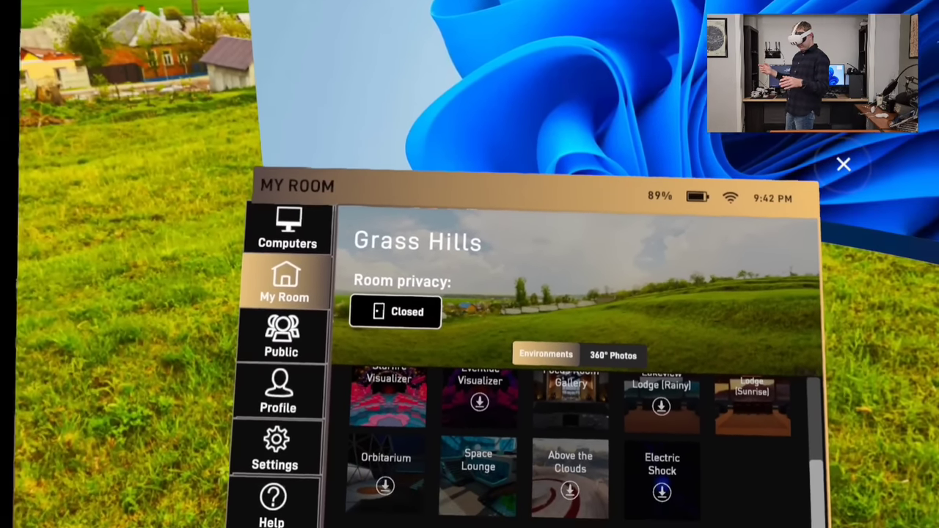
# - Switch My Room to 360° Photos and choose a photo background
pyautogui.click(613, 355)
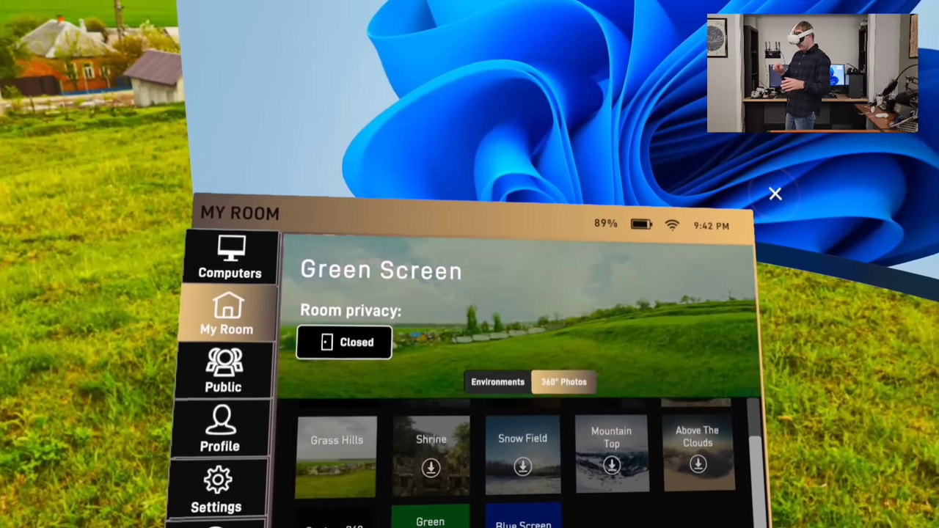
pyautogui.click(337, 456)
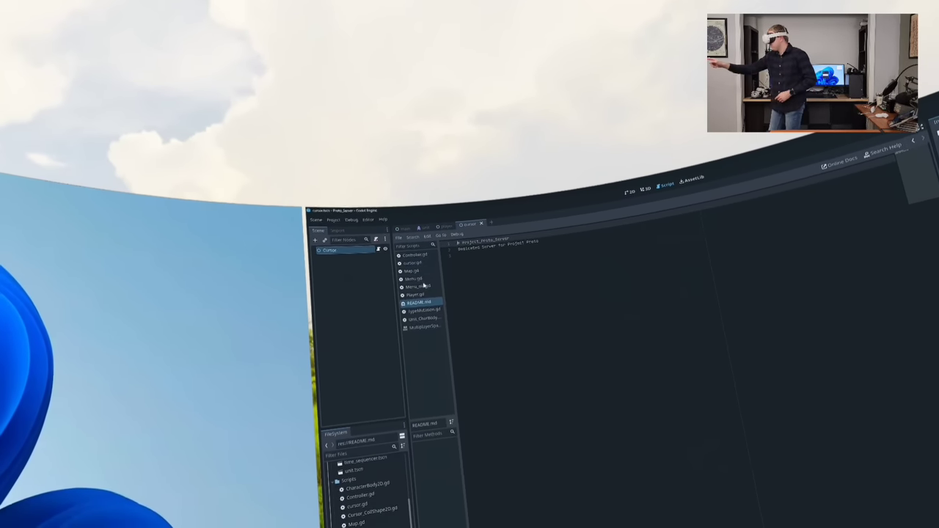
# - Open the Unit_CharBody script from the Scripts list instead of README.md
pyautogui.click(429, 310)
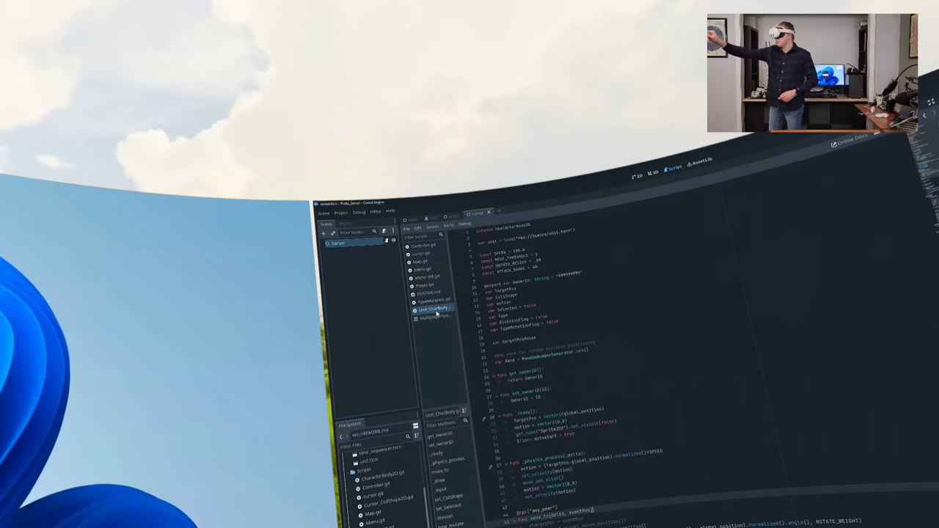
pyautogui.click(433, 291)
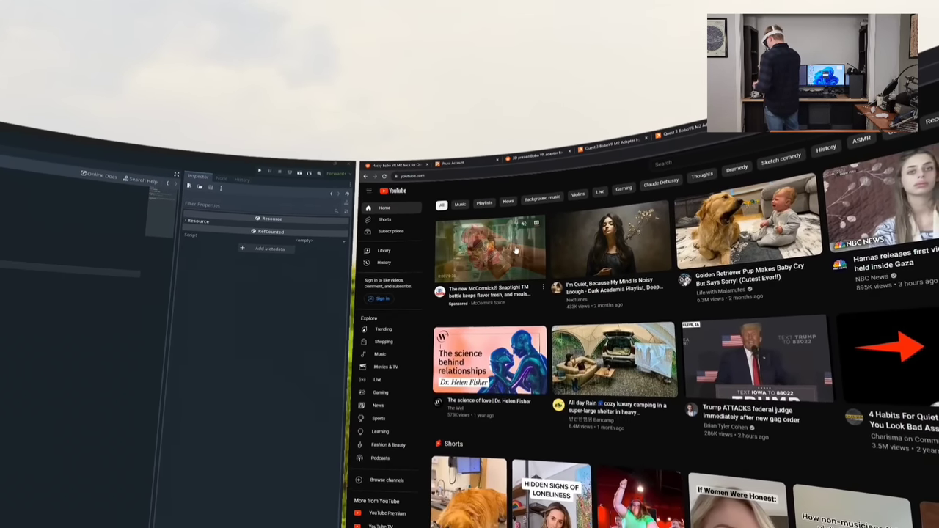
# - Open and play the 'Oh Snap! The New McCormick Snaptight Bottle' video from the YouTube feed
pyautogui.click(491, 242)
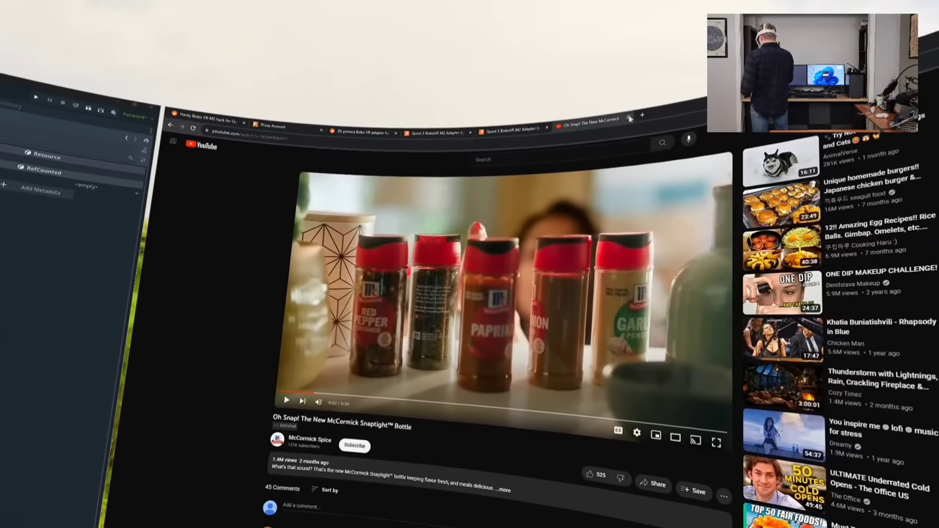
pyautogui.click(641, 115)
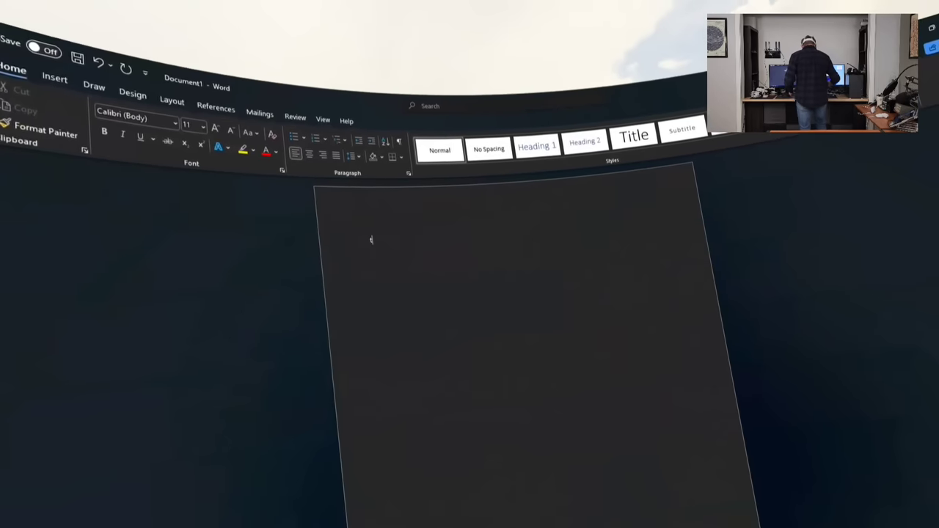
# - Type 'The quick brown fox ran as fast a' into the blank Word document
pyautogui.write('The quick br')
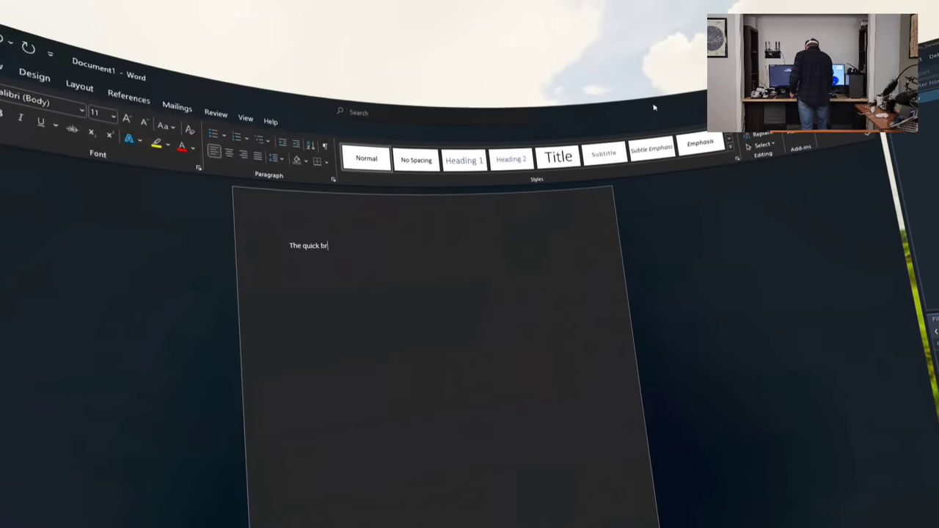
pyautogui.write('p')
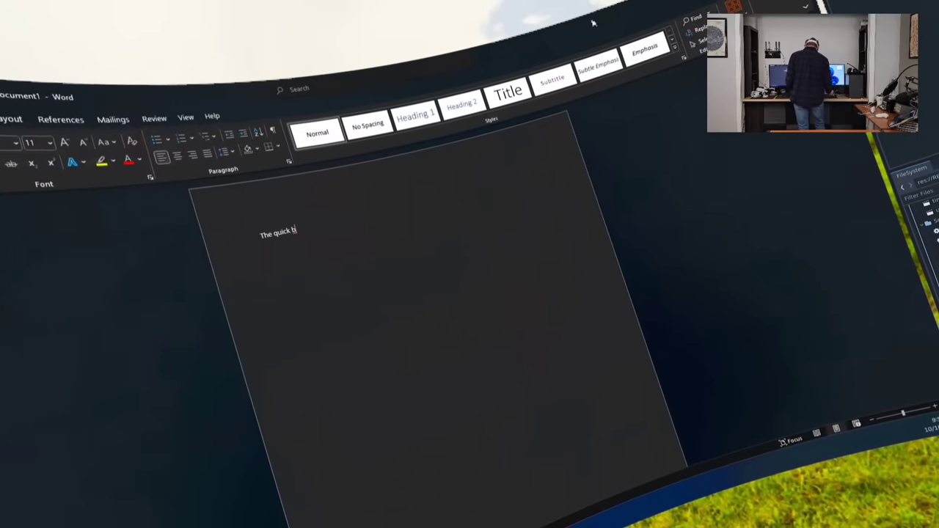
pyautogui.write('rown')
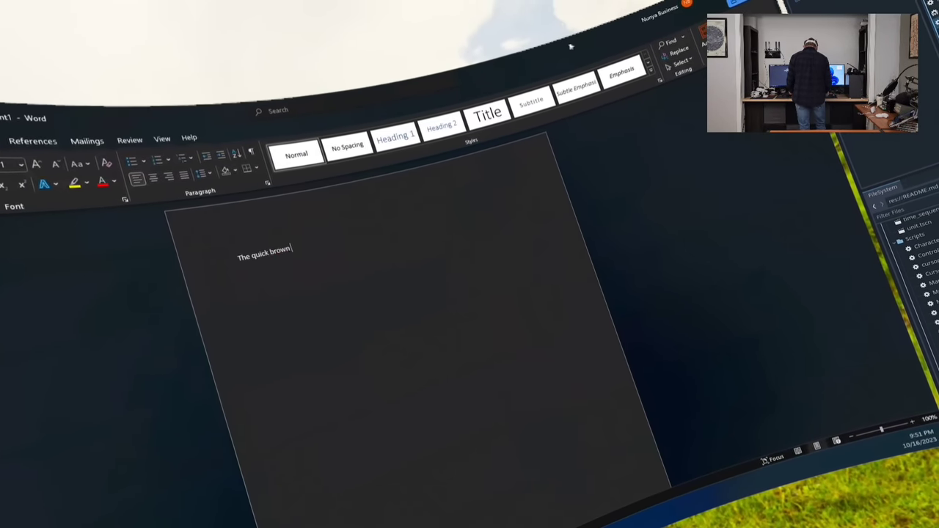
pyautogui.write('fox r')
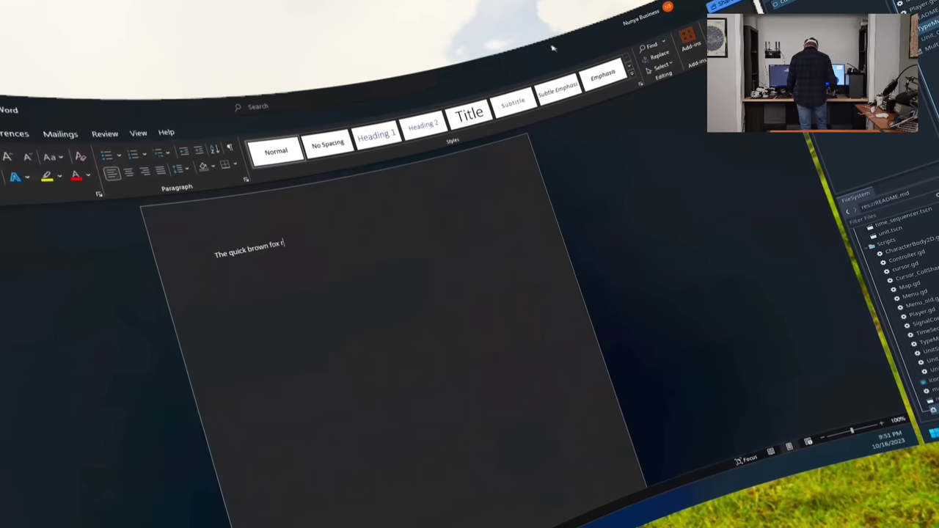
pyautogui.write('an as fast a')
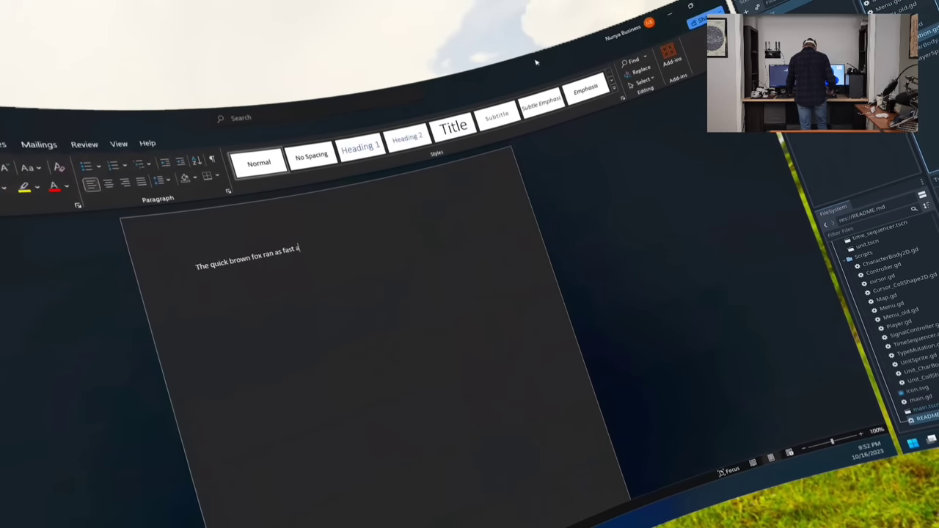